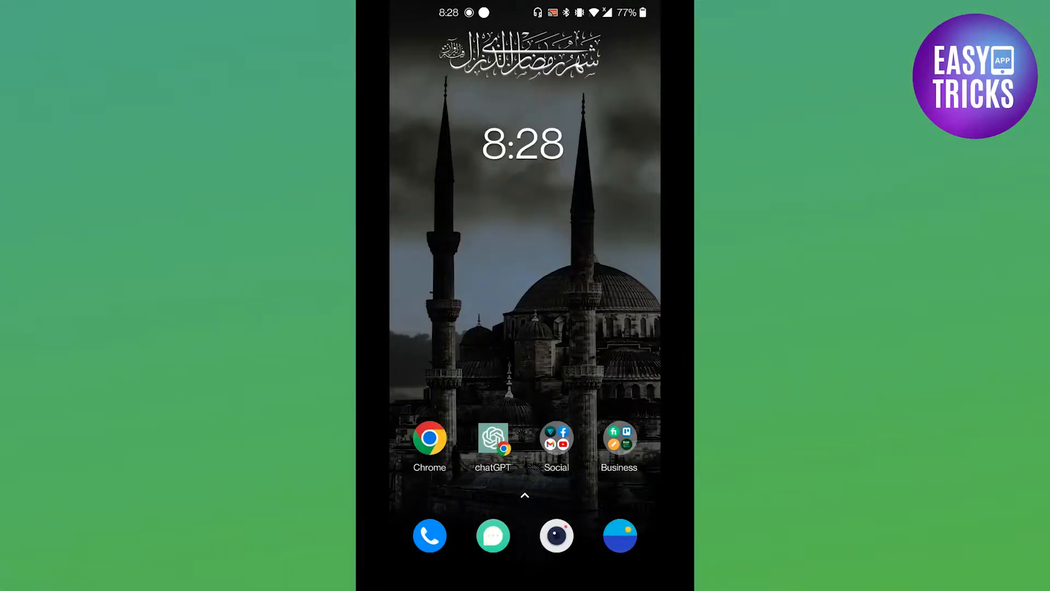
# Step: Open the Social folder to reveal Facebook, Instagram, TikTok and WhatsApp
pyautogui.click(556, 438)
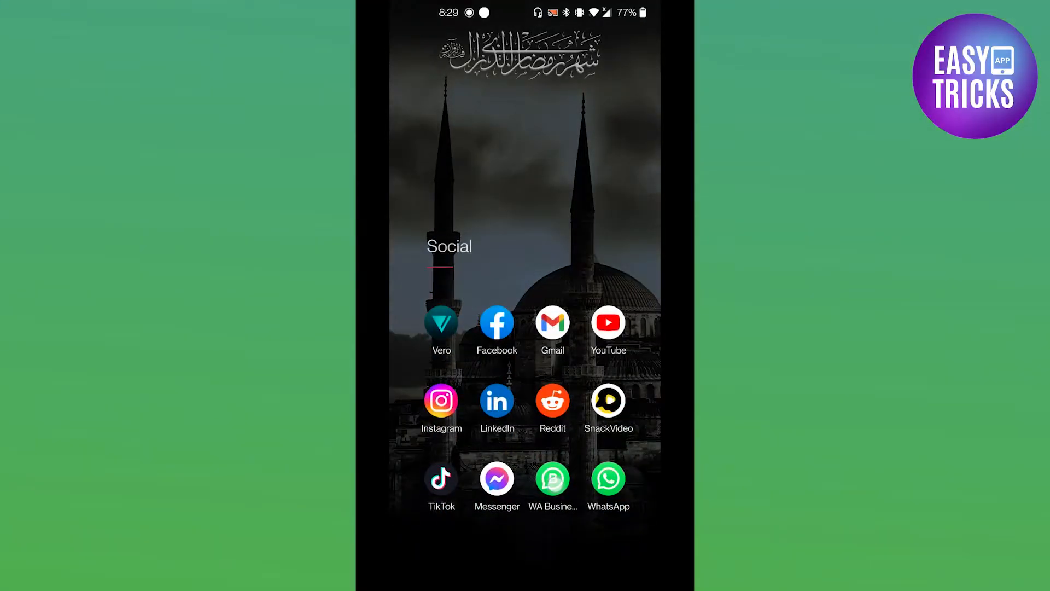
# Step: Launch WA Business, send 'Hi' to the Testing group, then draft another 'Hi'
pyautogui.click(608, 478)
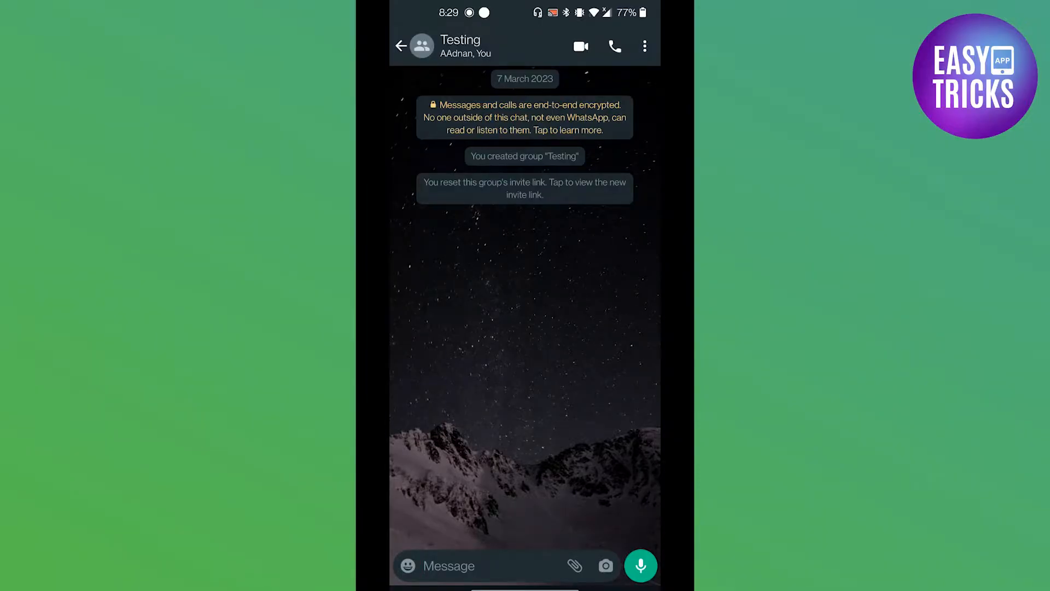
pyautogui.write('Hi')
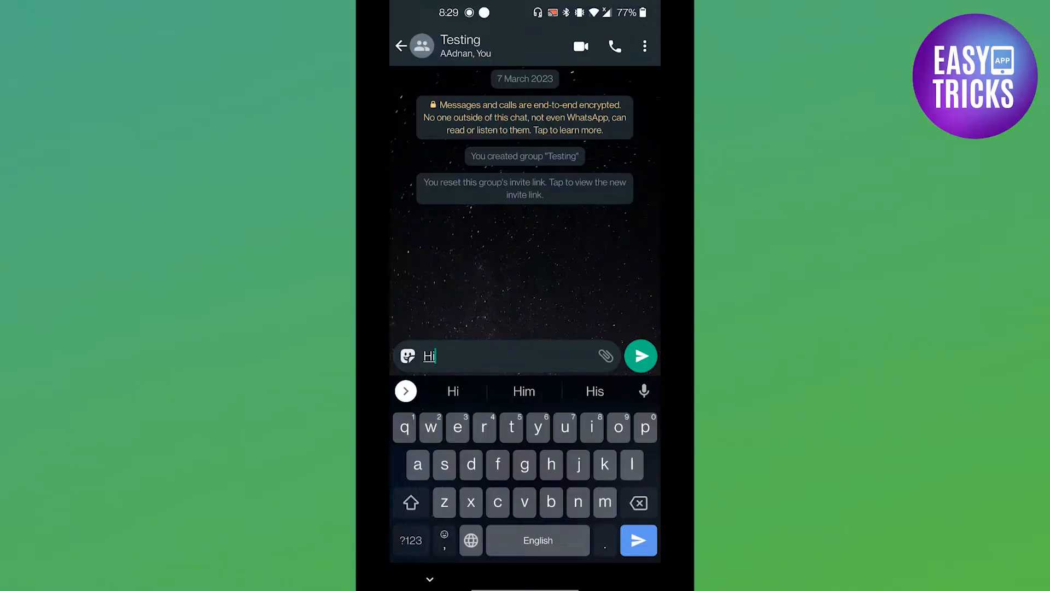
pyautogui.click(640, 356)
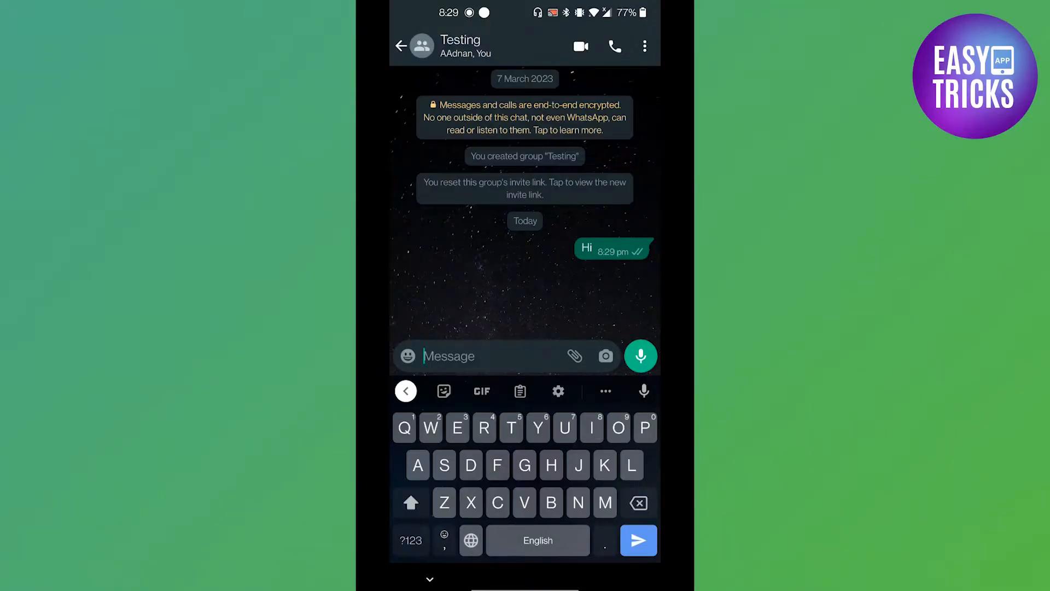
pyautogui.write('Hi')
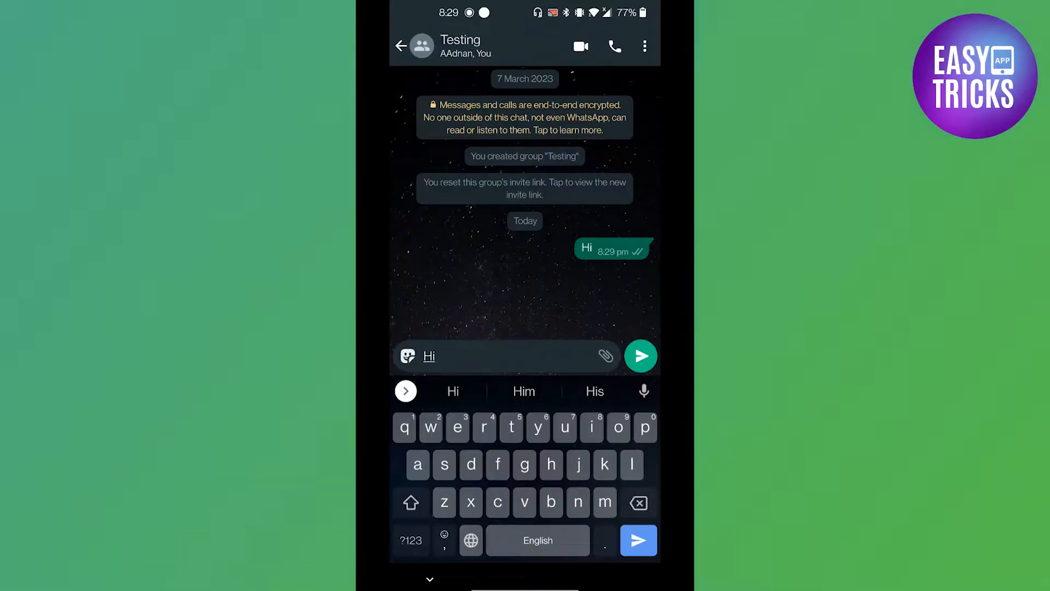
# Step: Go back to the Chats list and open Settings > Chats
pyautogui.click(399, 45)
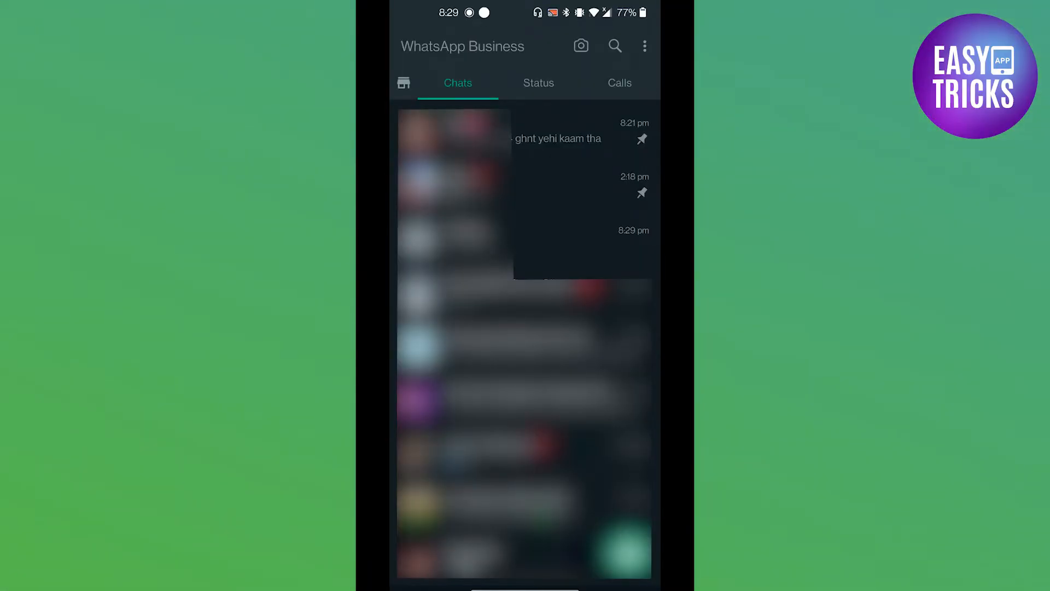
pyautogui.click(644, 45)
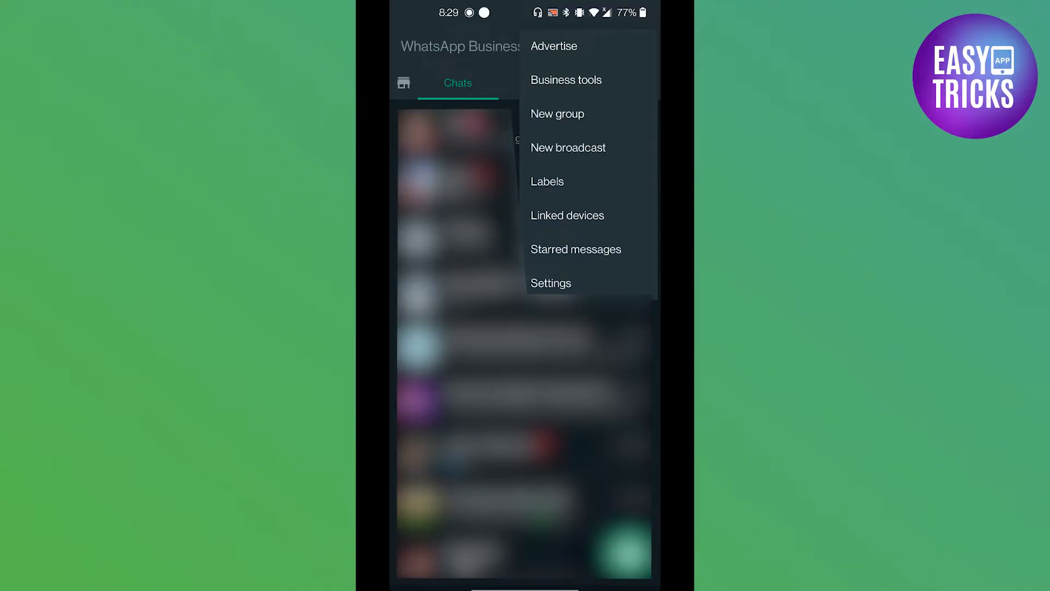
pyautogui.click(551, 283)
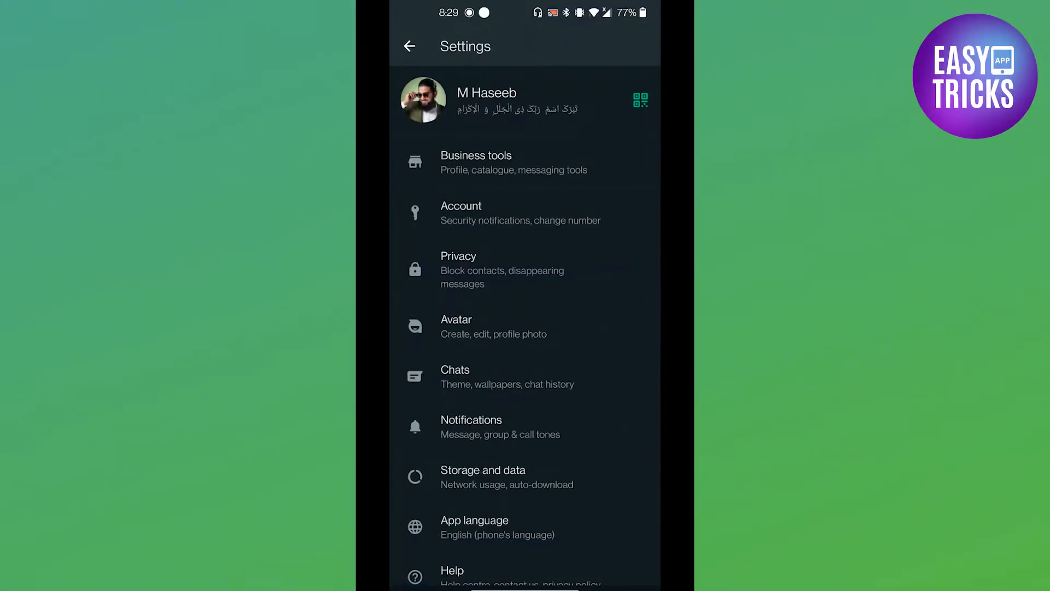
pyautogui.click(454, 376)
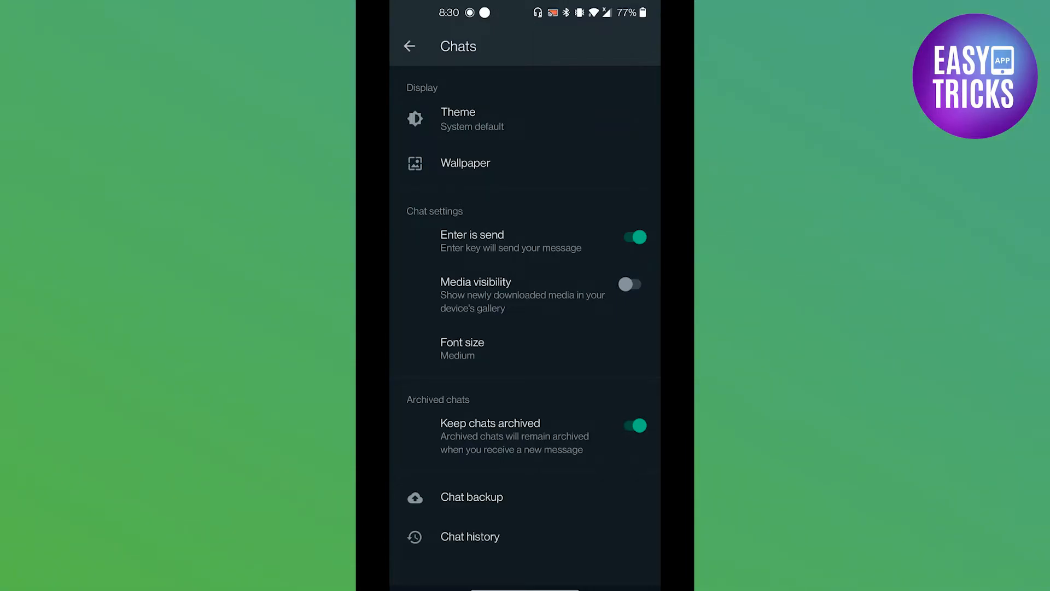
# Step: Switch off the 'Enter is send' toggle in Chats settings
pyautogui.click(632, 238)
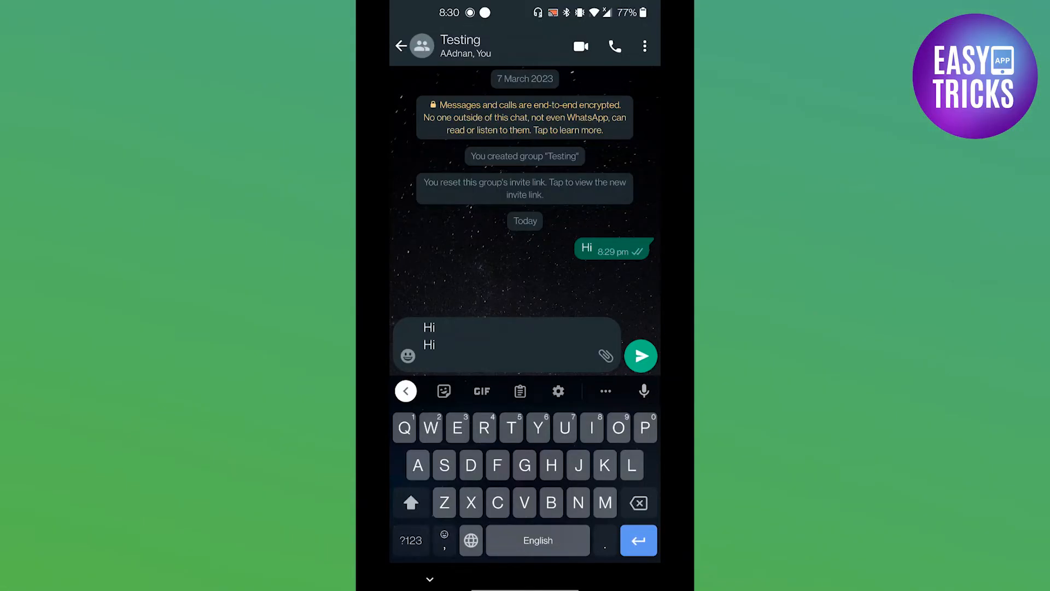
# Step: Type 'Line break' with an Enter line break and send the three-line message
pyautogui.write('Line break')
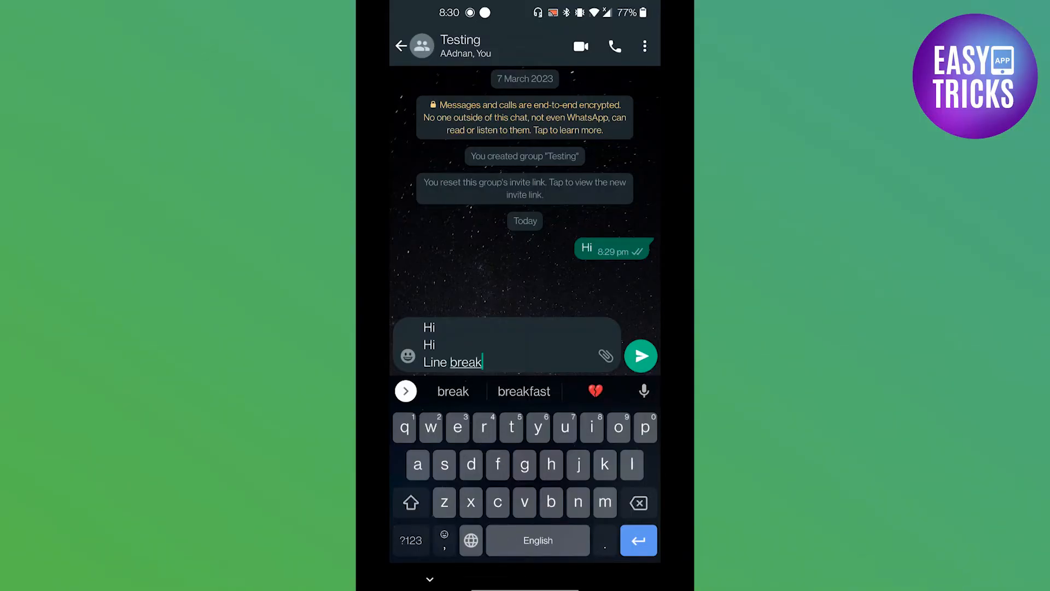
pyautogui.press('enter')
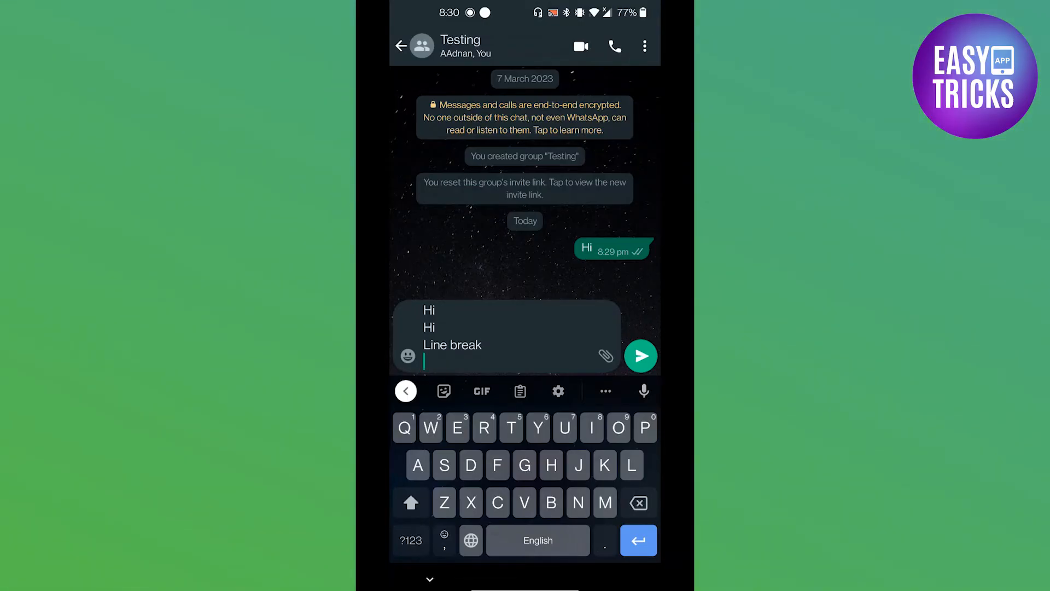
pyautogui.click(641, 355)
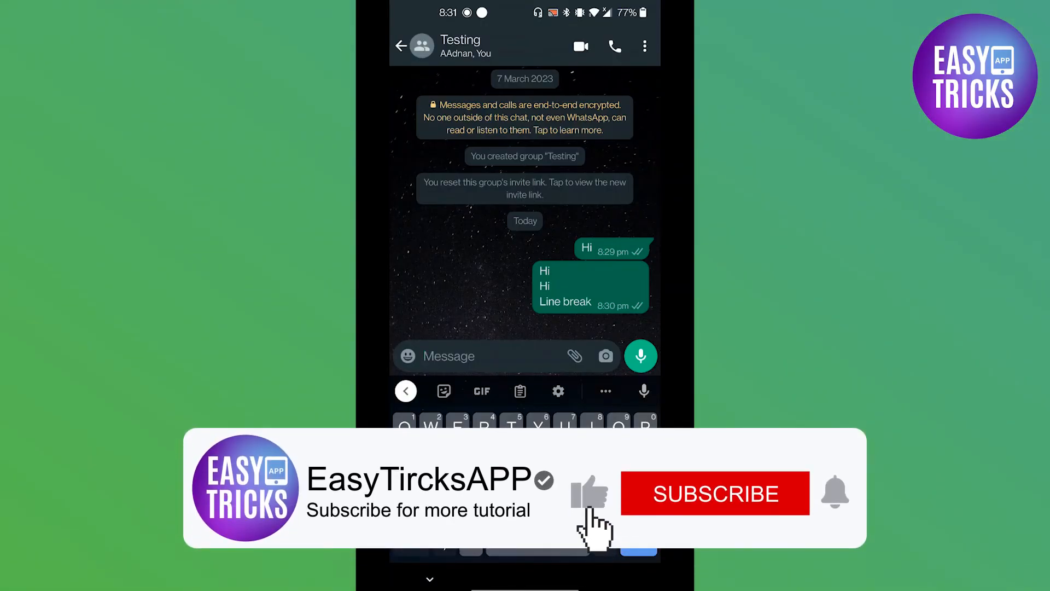
pyautogui.click(715, 493)
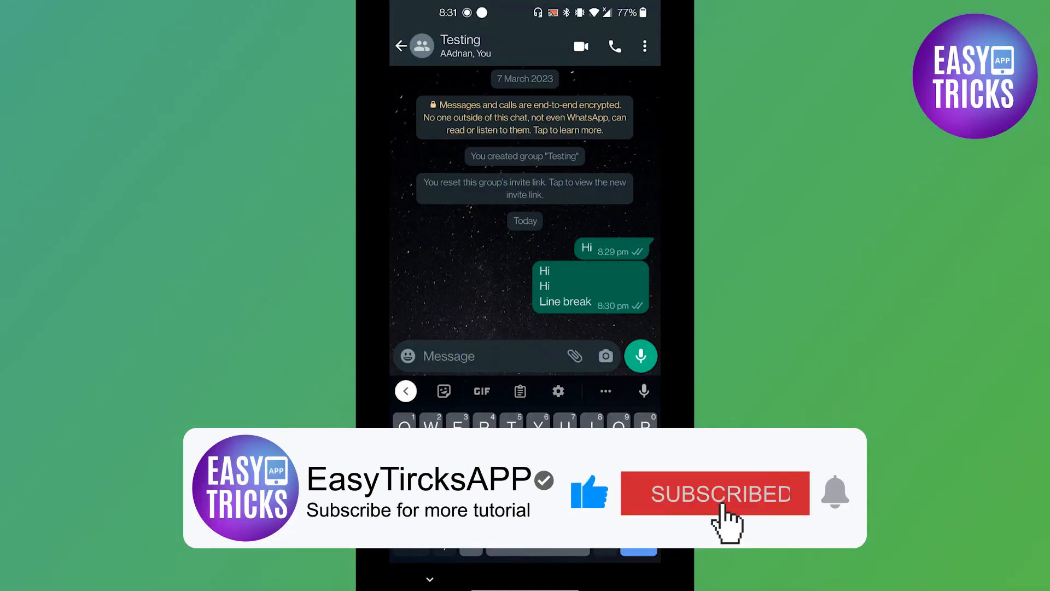